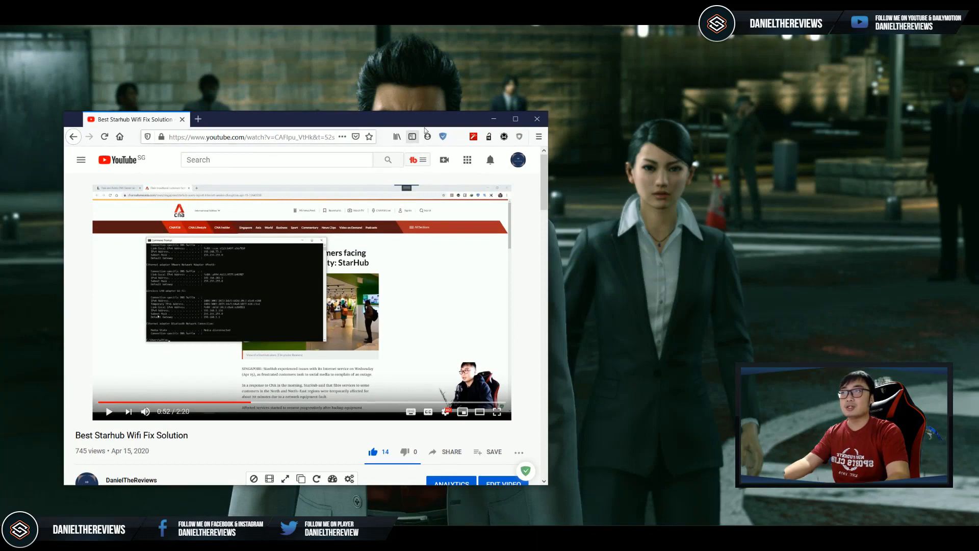
- Reach the Network Connections adapter list via Windows Wi-Fi settings' Change adapter options
left_click(514, 118)
type("Network reset")
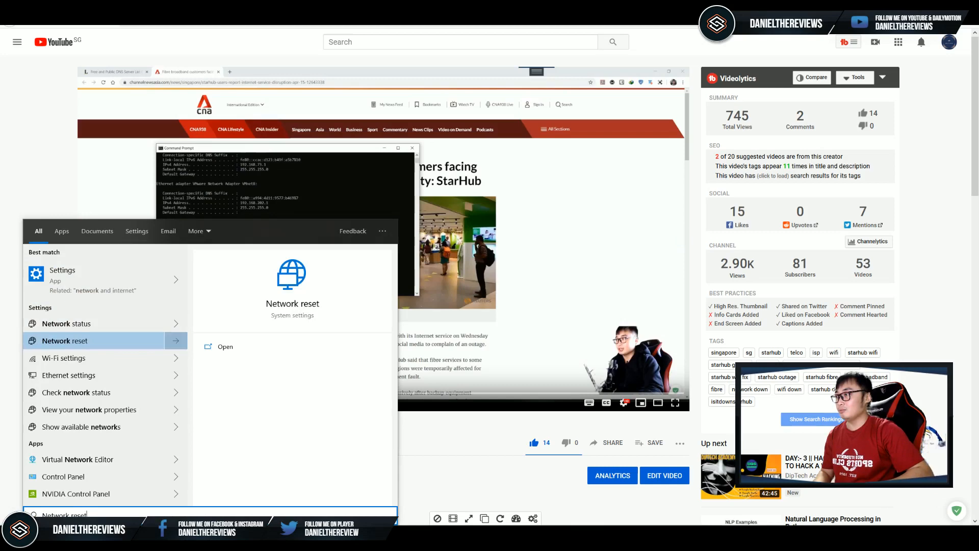
left_click(63, 358)
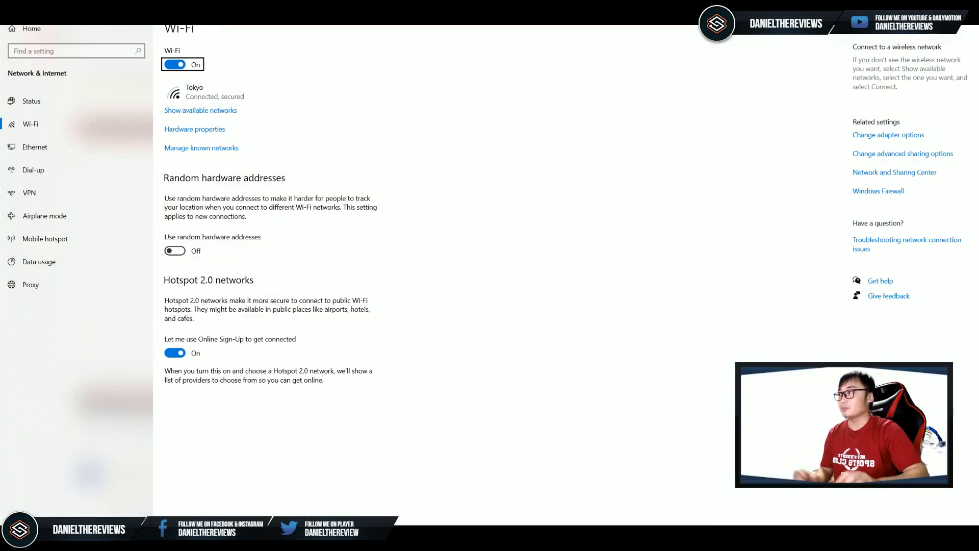
mouse_move(909, 162)
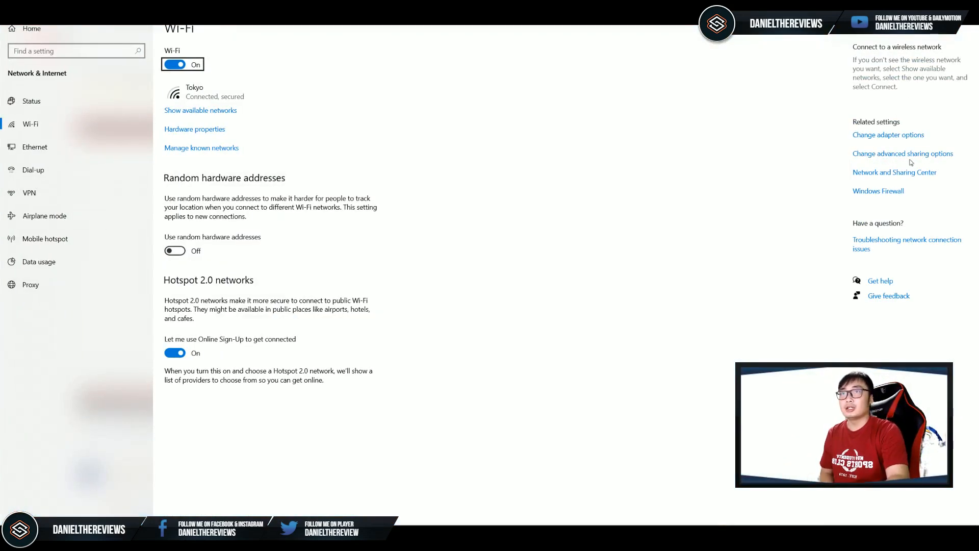
left_click(888, 135)
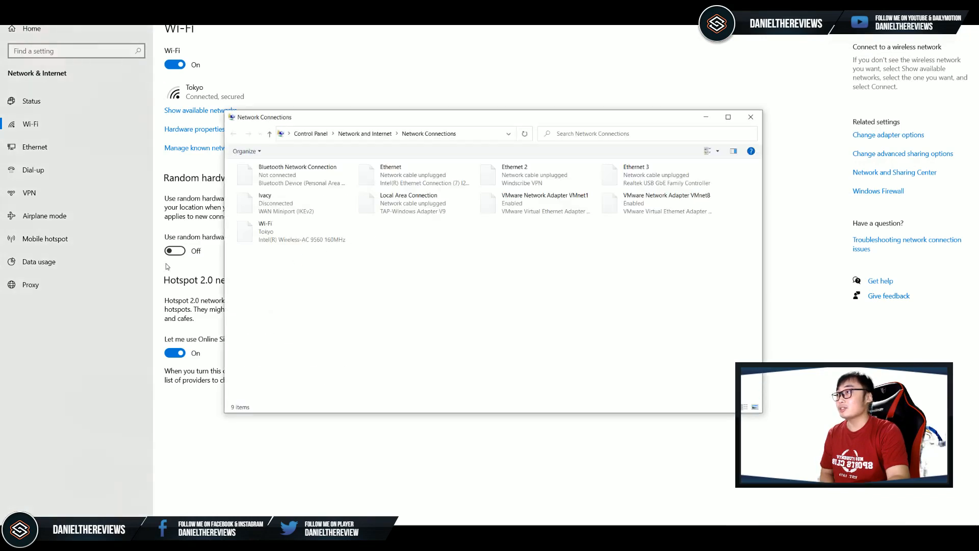
- Check the Wi-Fi adapter's IPv4 properties show automatic IP and DNS, then close back to Wi-Fi settings
double_click(291, 232)
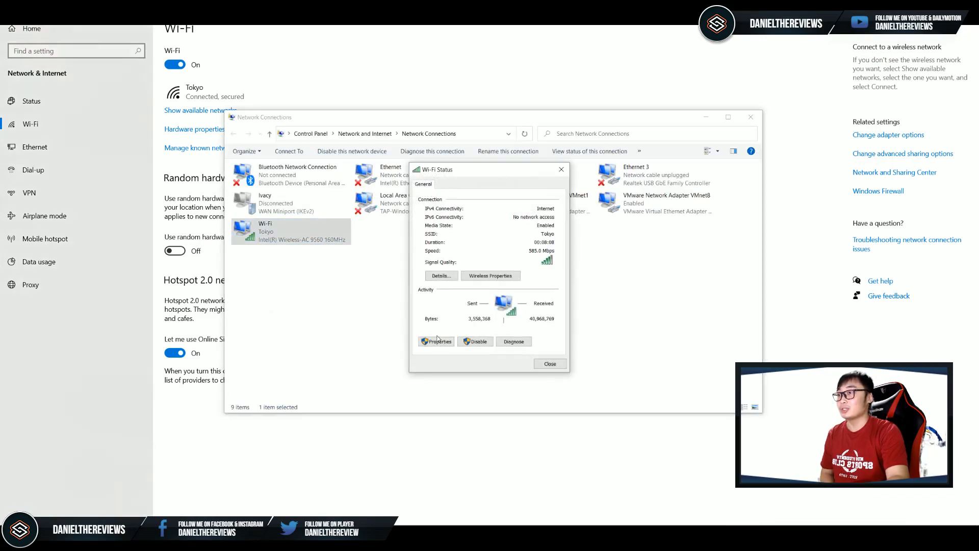
left_click(436, 340)
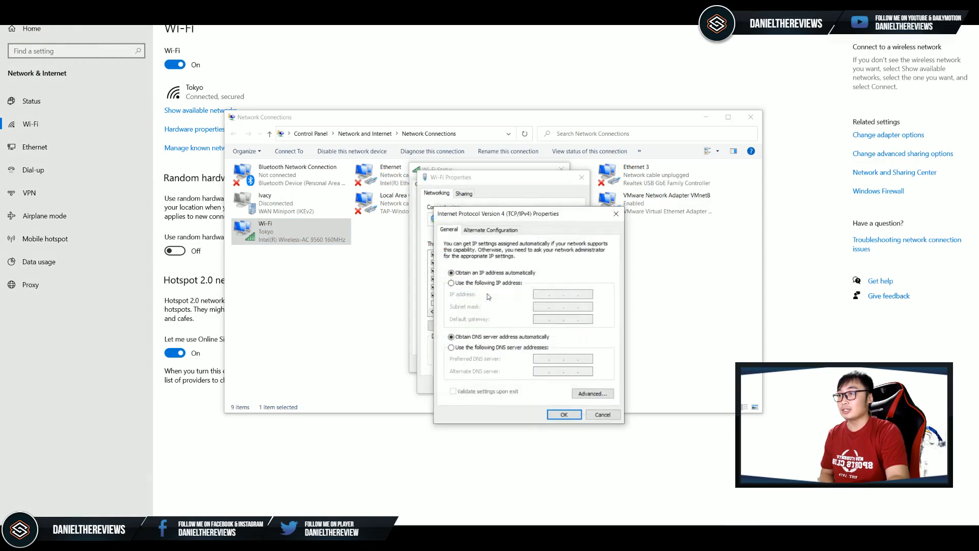
mouse_move(526, 394)
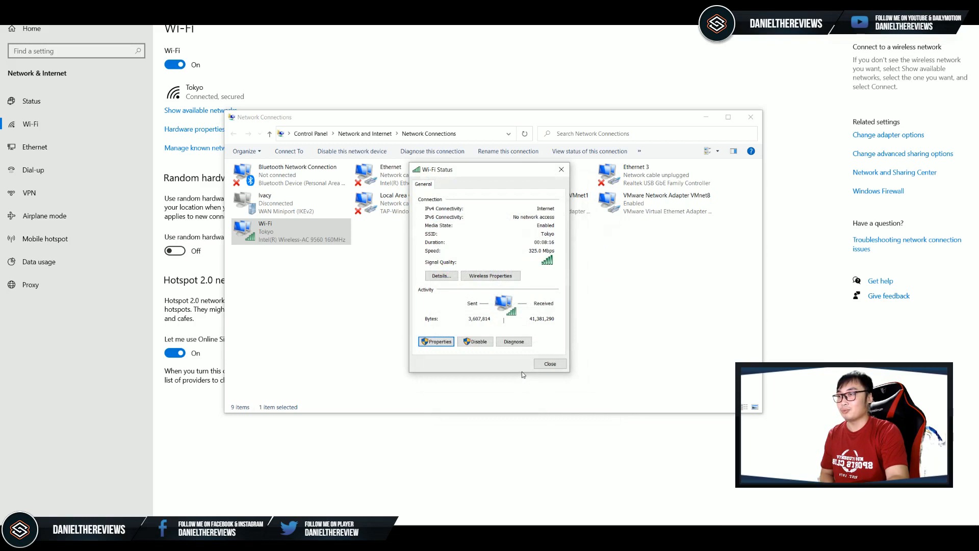
left_click(548, 363)
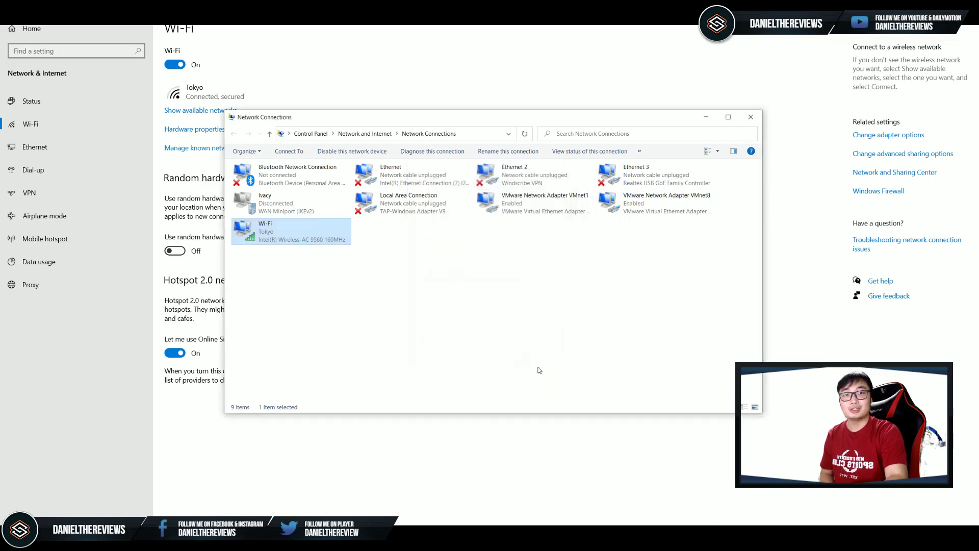
left_click(749, 116)
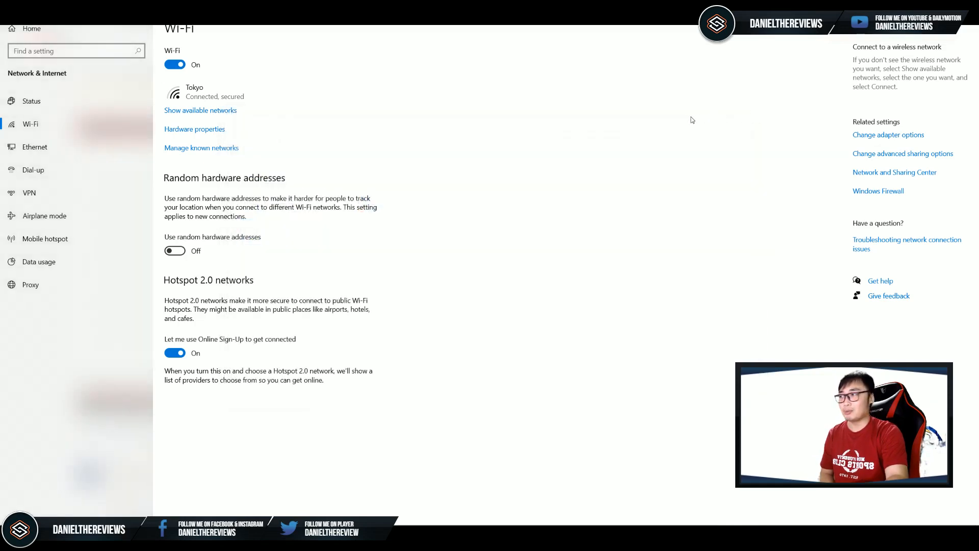
mouse_move(672, 99)
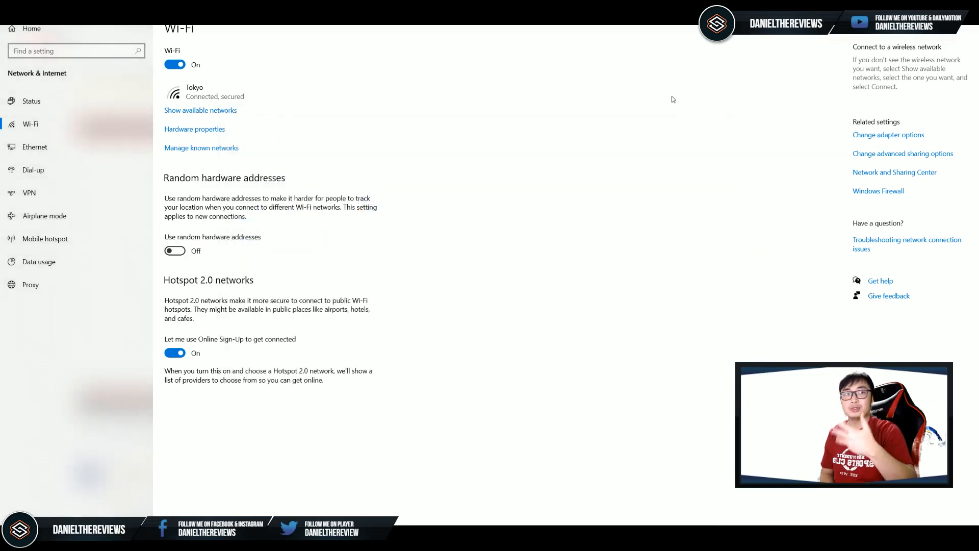